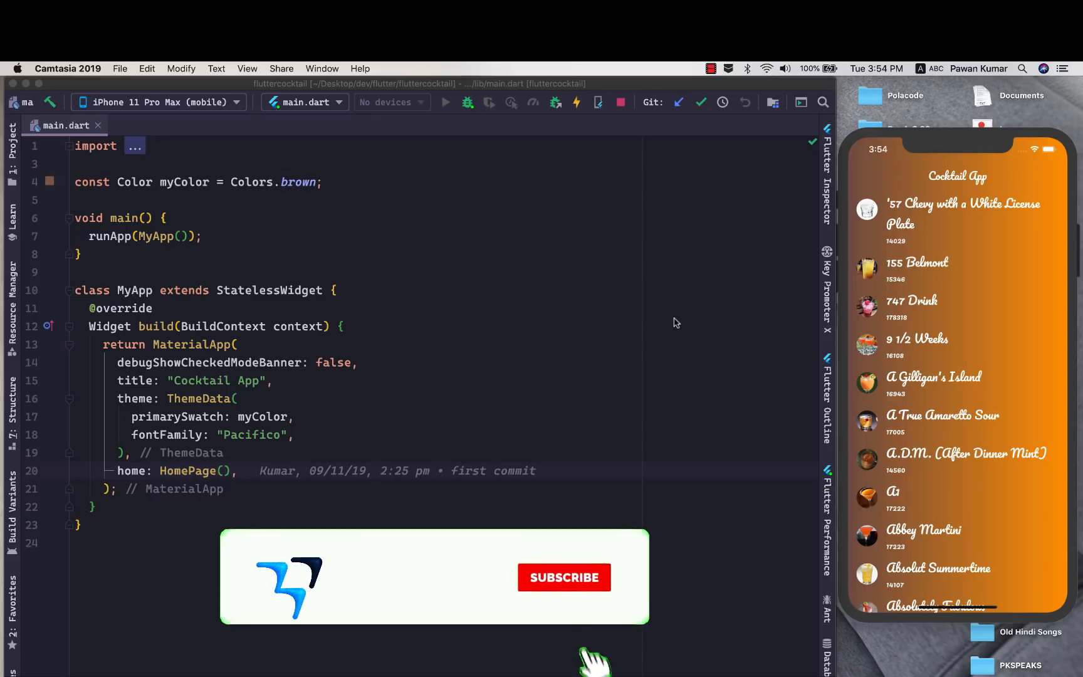
# Bring the IntelliJ window with the cocktail project's main.dart into focus.
pyautogui.click(565, 578)
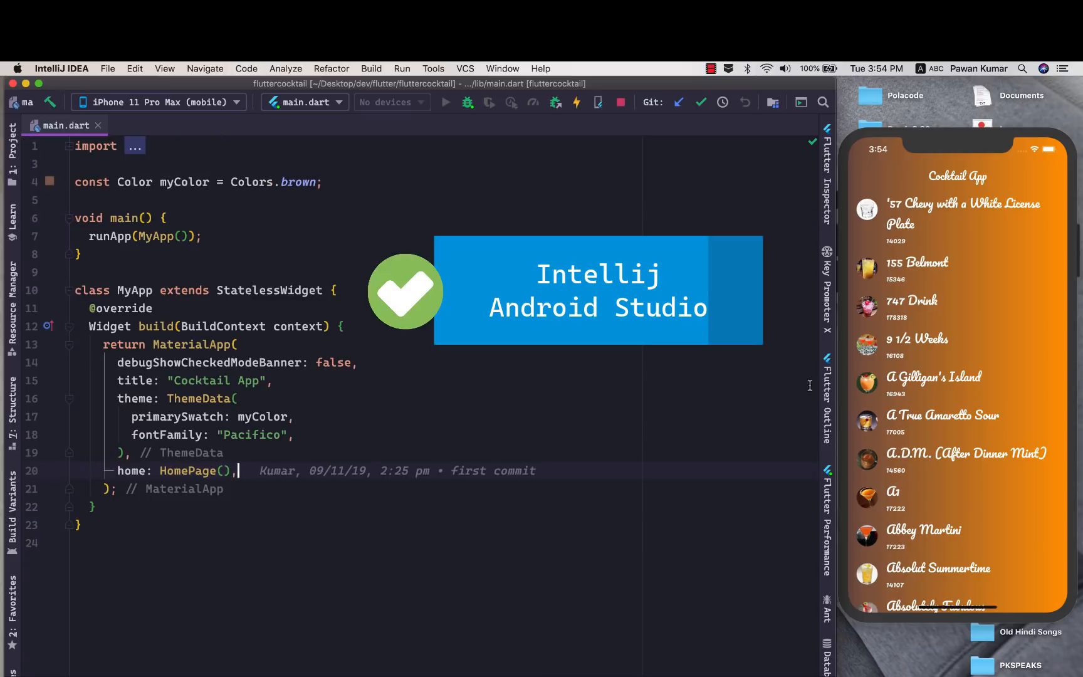
pyautogui.moveTo(520, 406)
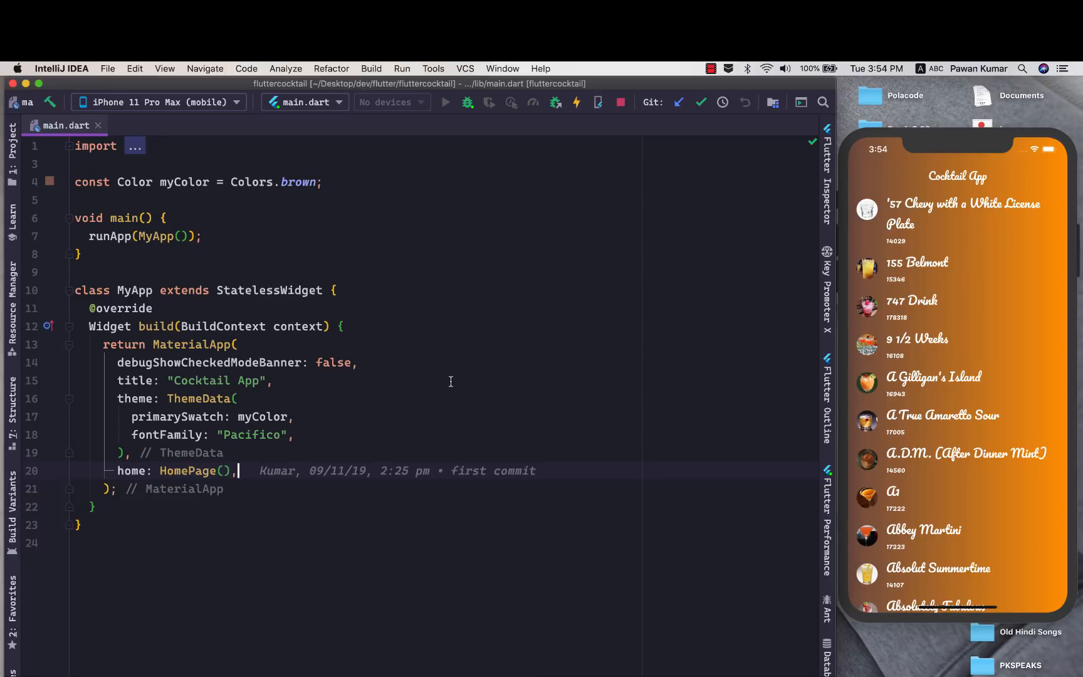
pyautogui.moveTo(1000, 143)
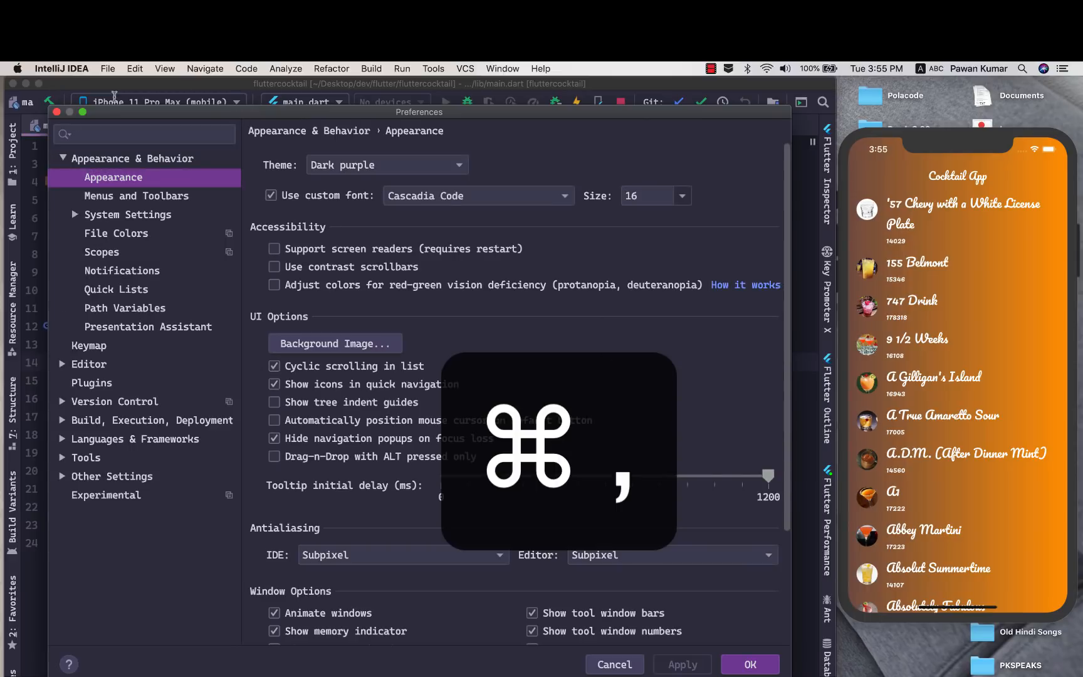
# Show the Flutter page under Languages & Frameworks in Preferences.
pyautogui.click(60, 69)
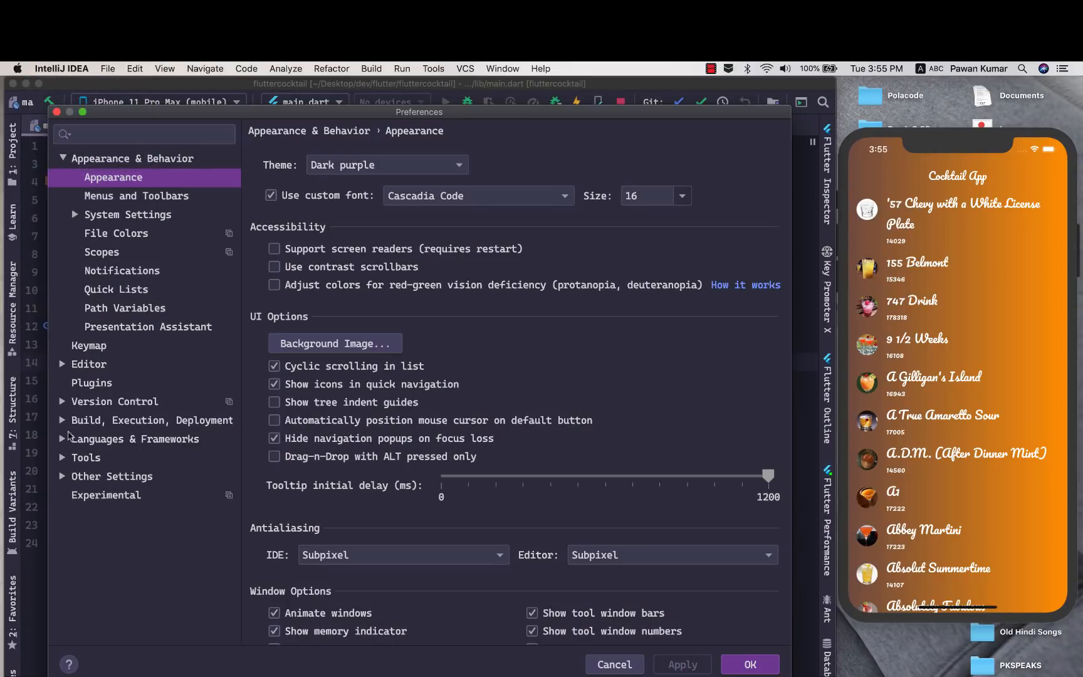
pyautogui.click(63, 439)
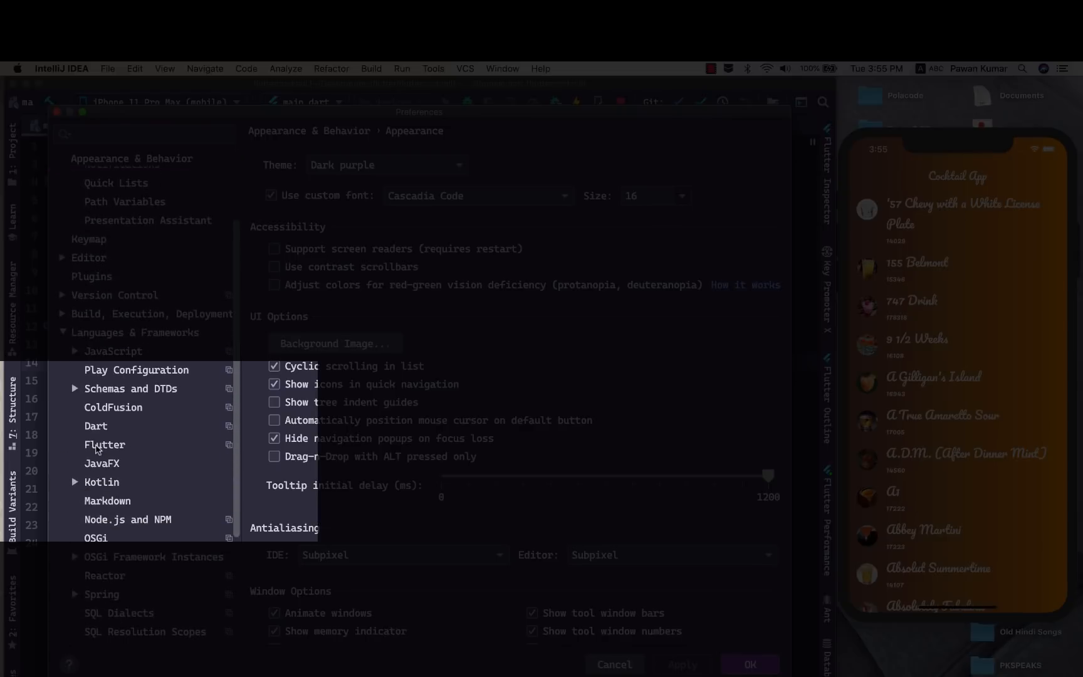
pyautogui.click(105, 445)
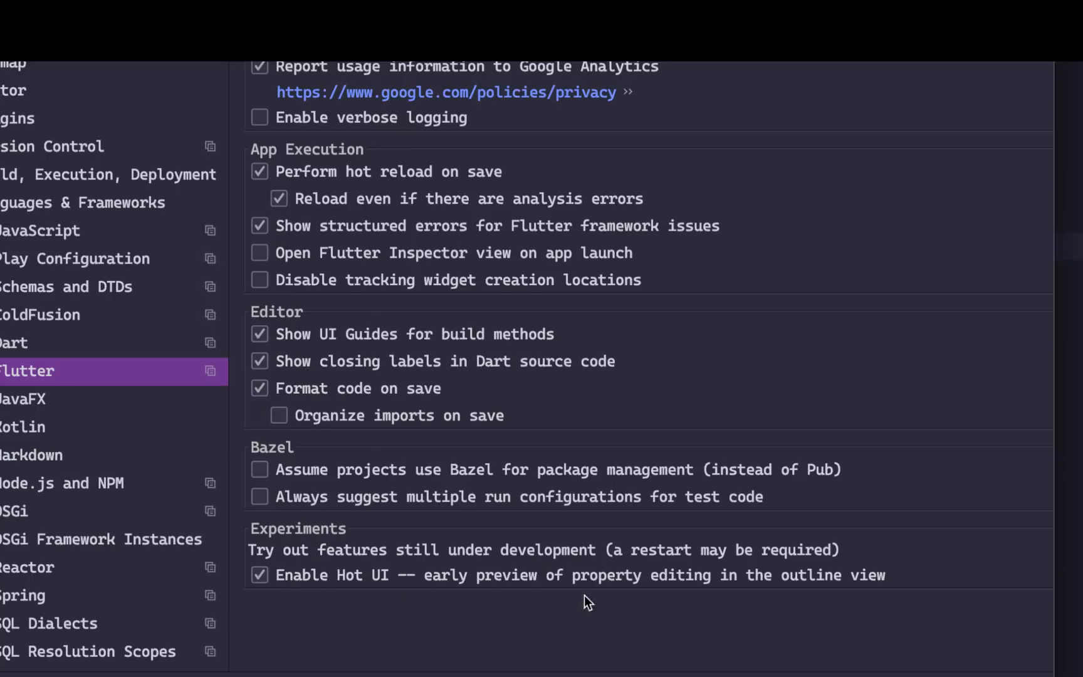
pyautogui.moveTo(622, 574)
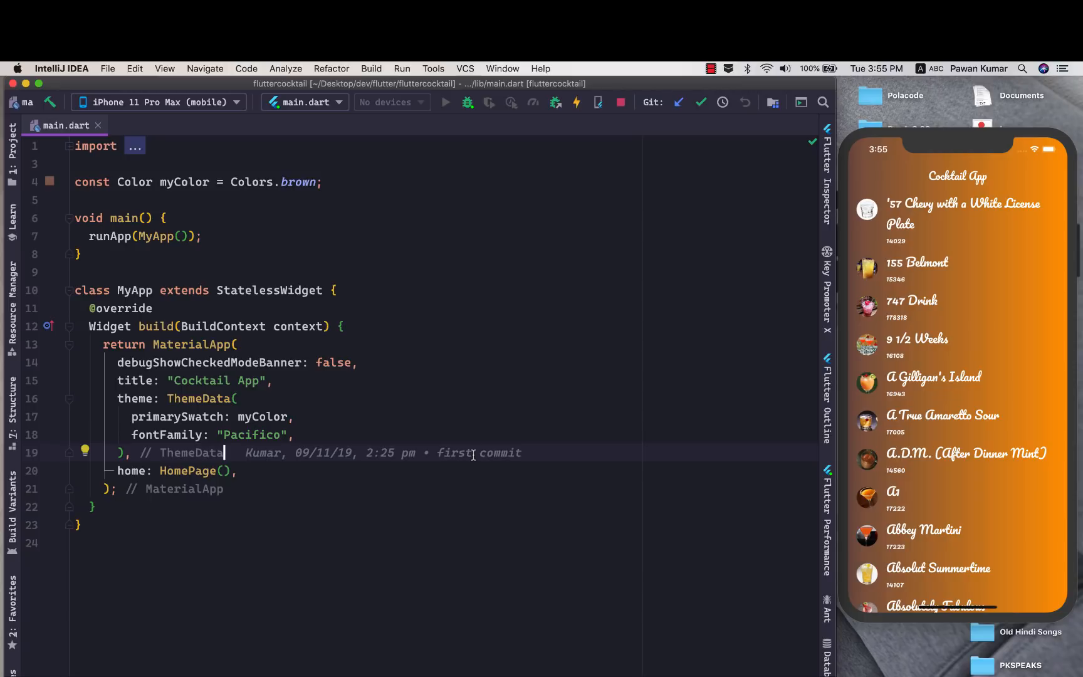
pyautogui.moveTo(793, 388)
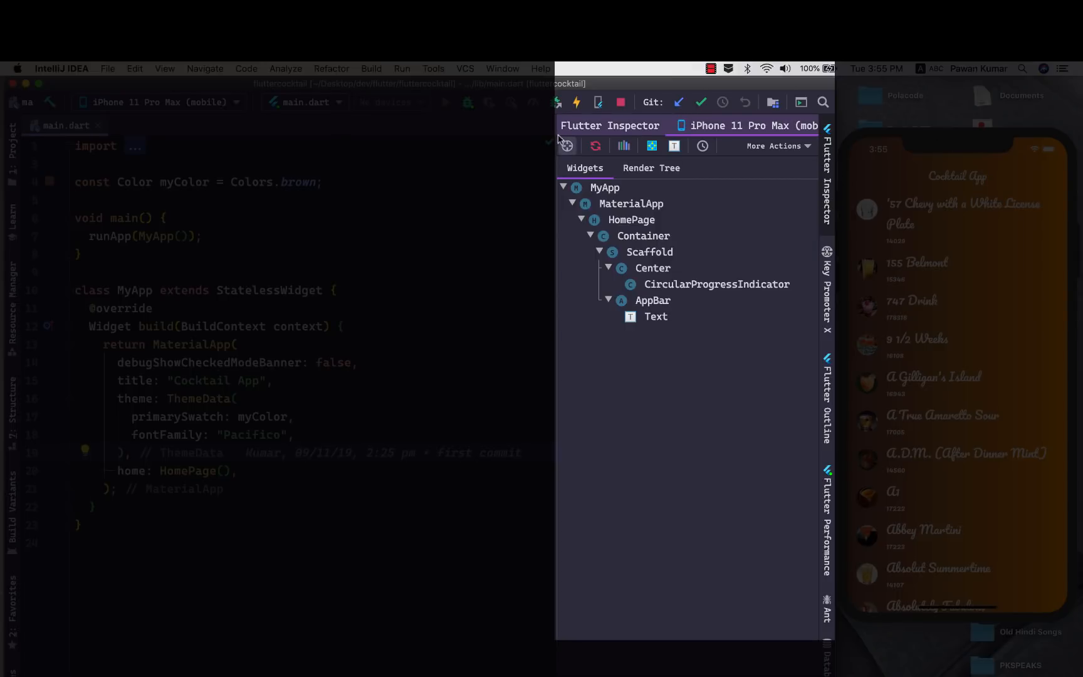
pyautogui.moveTo(568, 145)
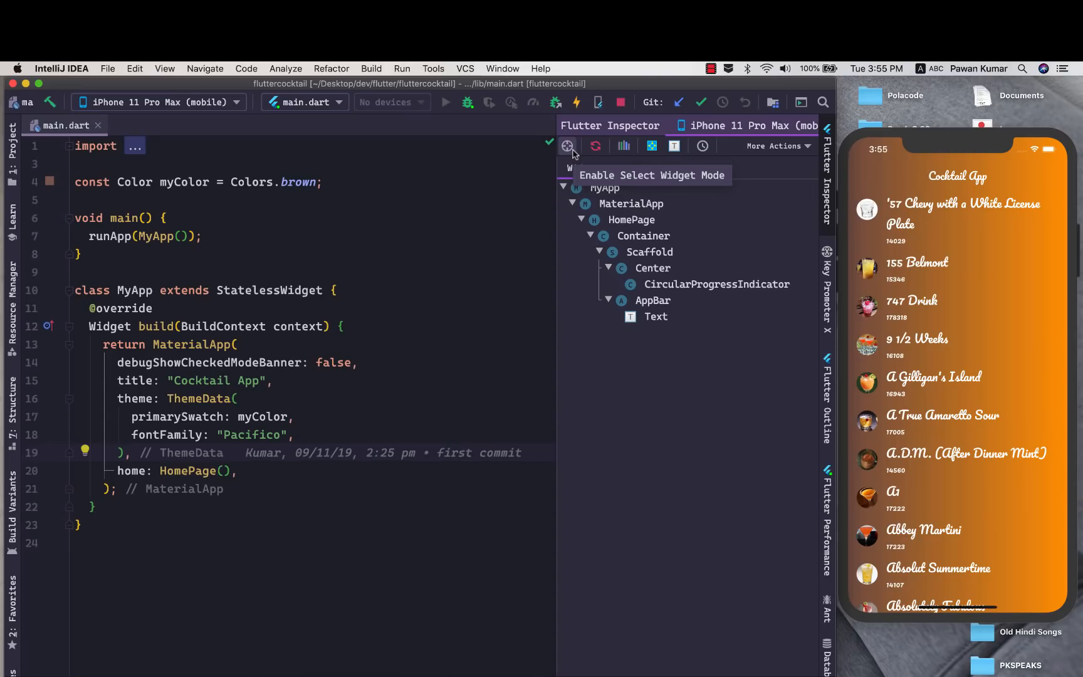
# Enable Select Widget Mode in the Flutter Inspector and pick a drink title in the running app.
pyautogui.click(566, 145)
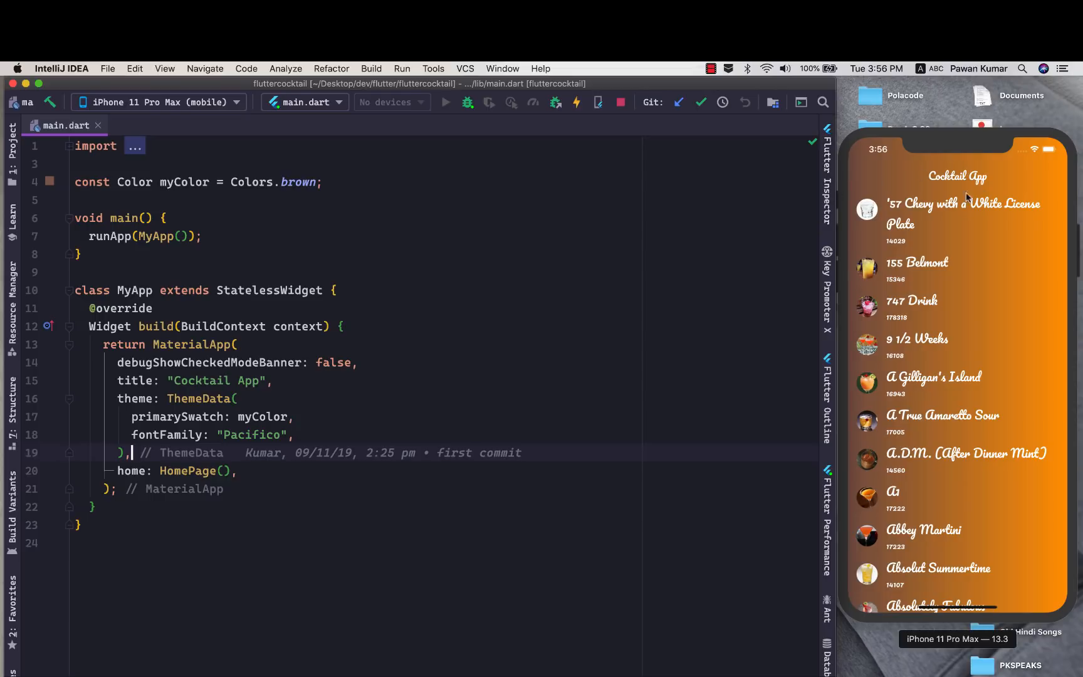
pyautogui.moveTo(930, 421)
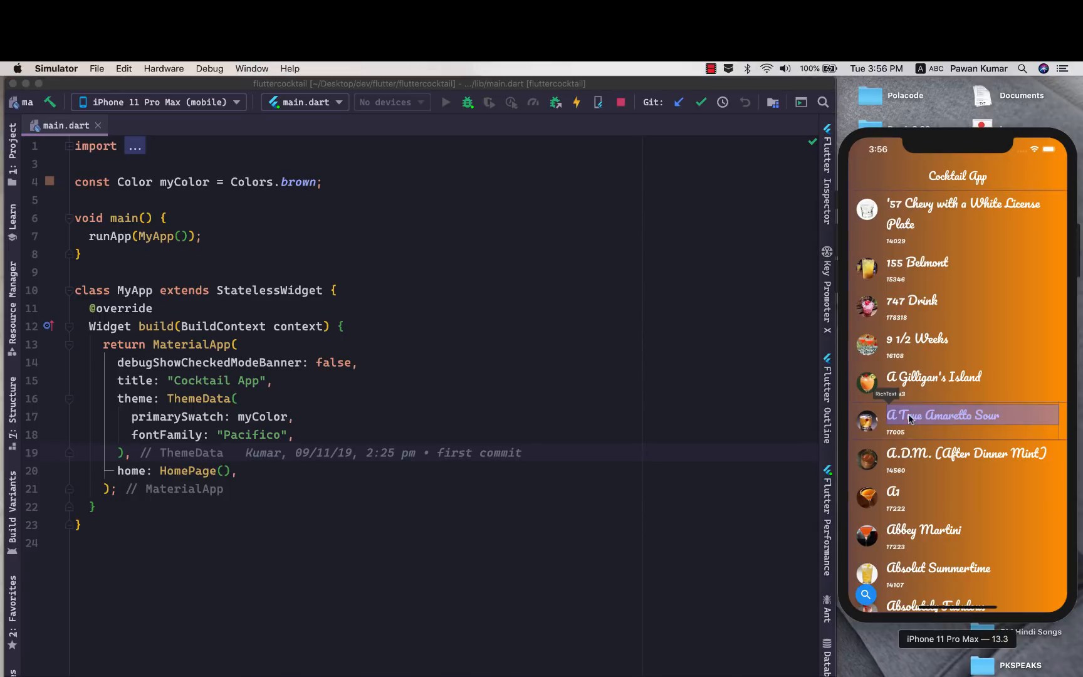
pyautogui.click(162, 125)
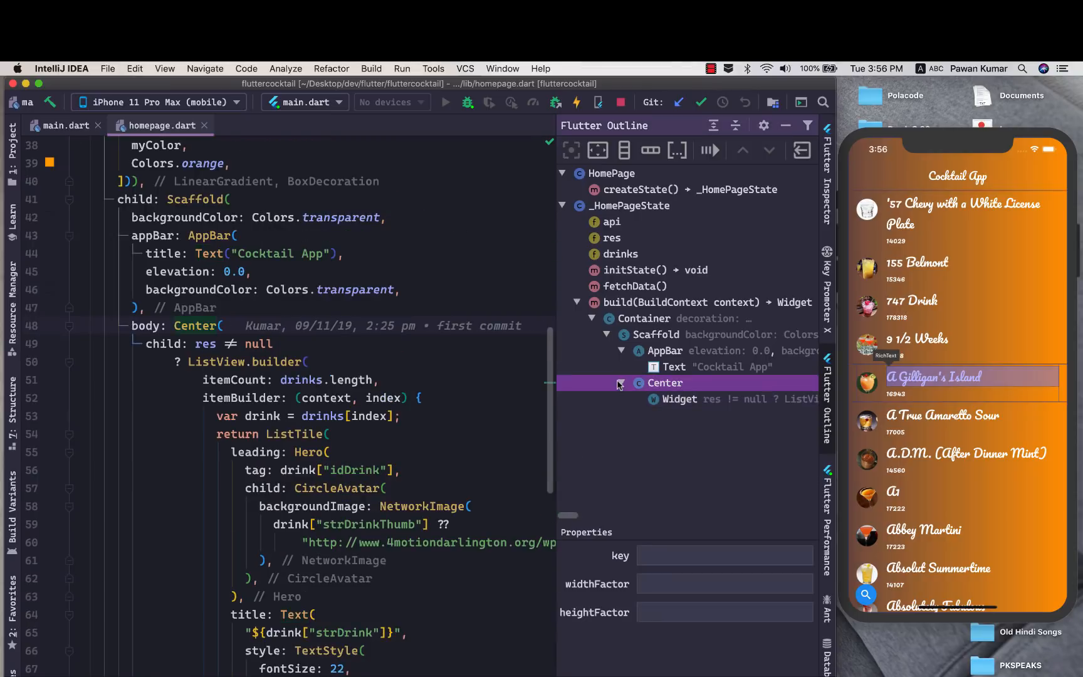
# Change the AppBar title Text from 'Cocktail App' to 'Pawan K' via the Outline properties.
pyautogui.click(690, 399)
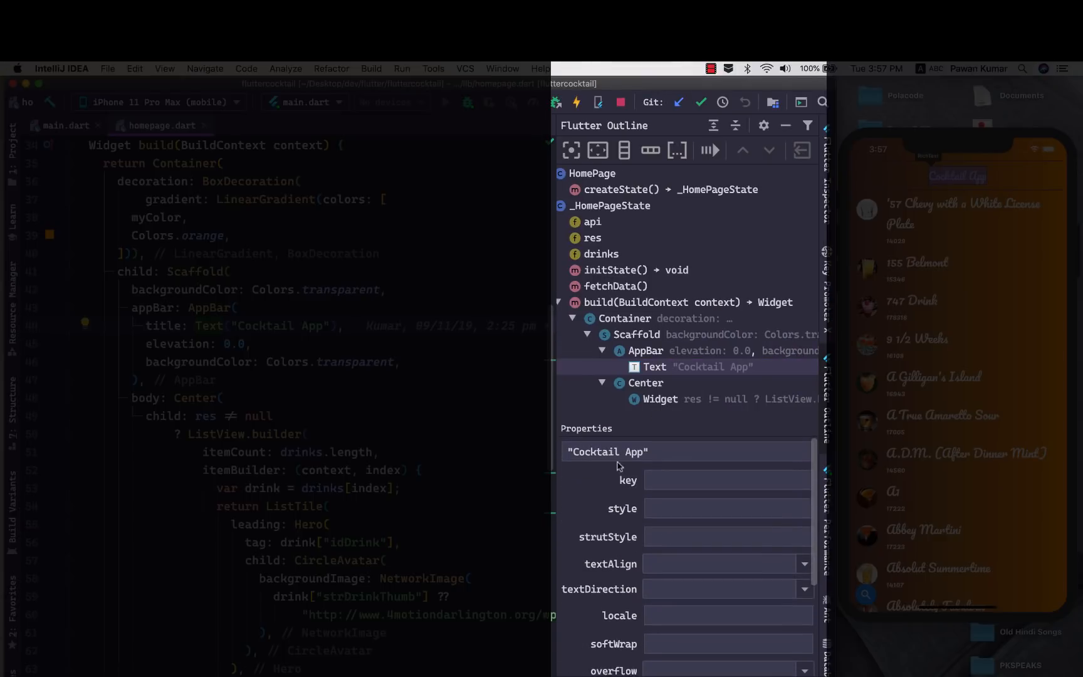
pyautogui.click(606, 451)
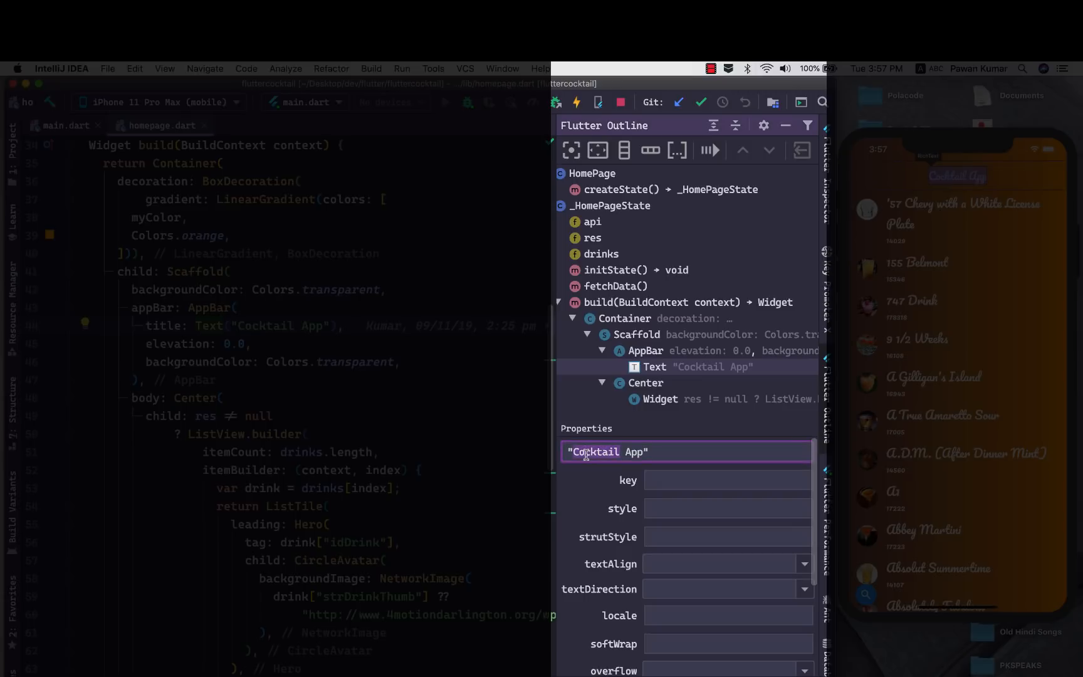
pyautogui.write('Pawam App')
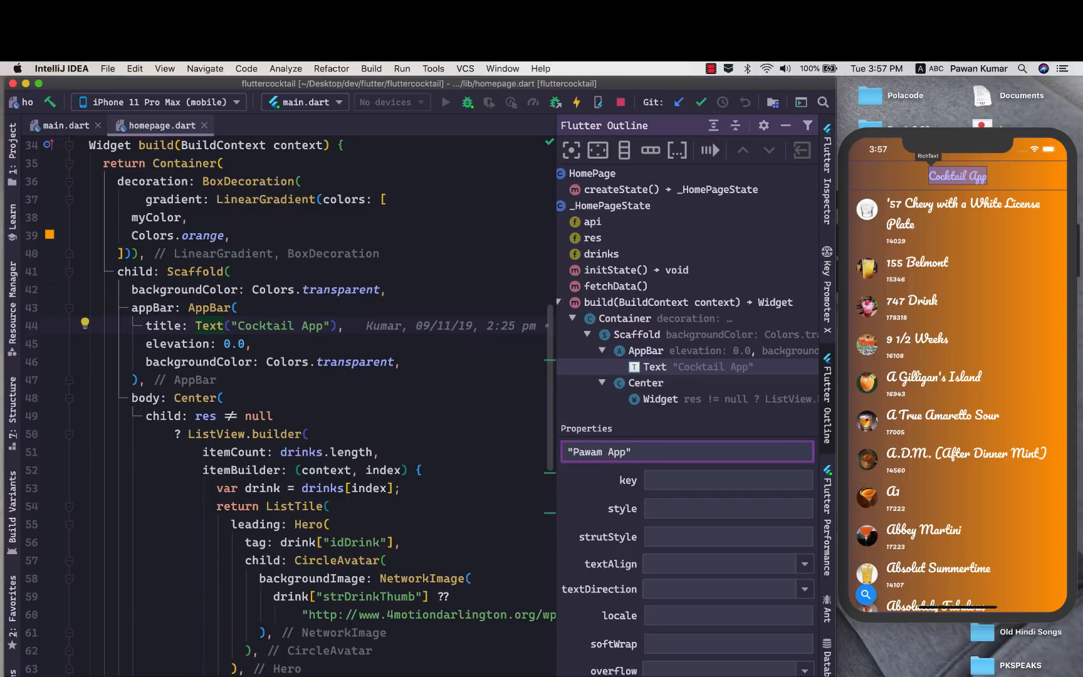
pyautogui.write('Pawan K')
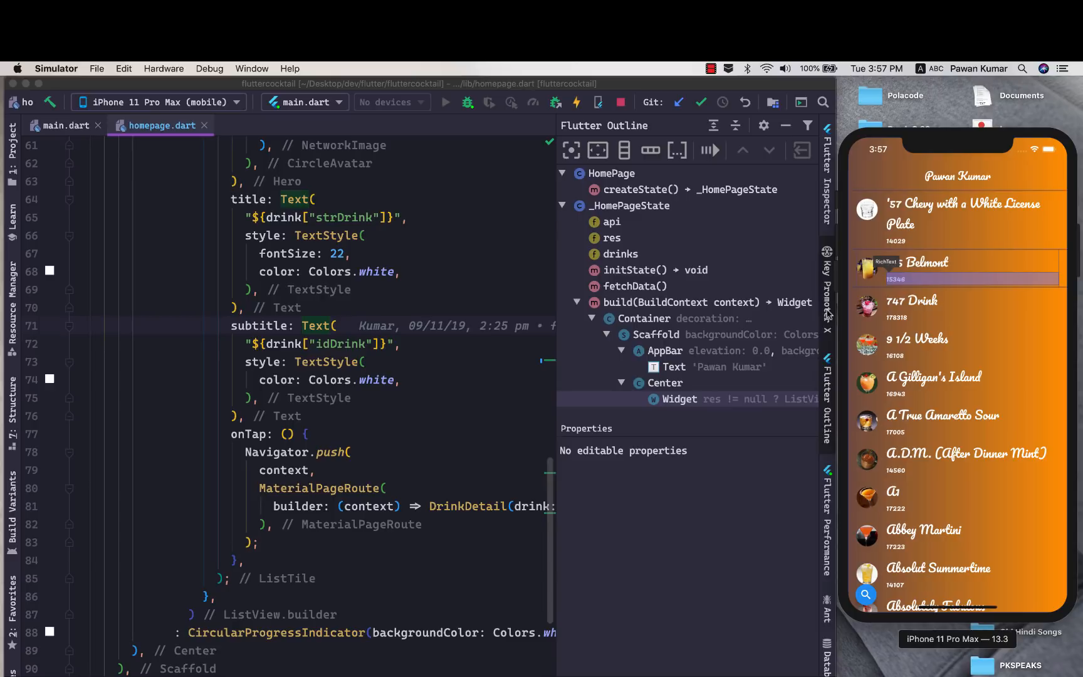
pyautogui.moveTo(943, 220)
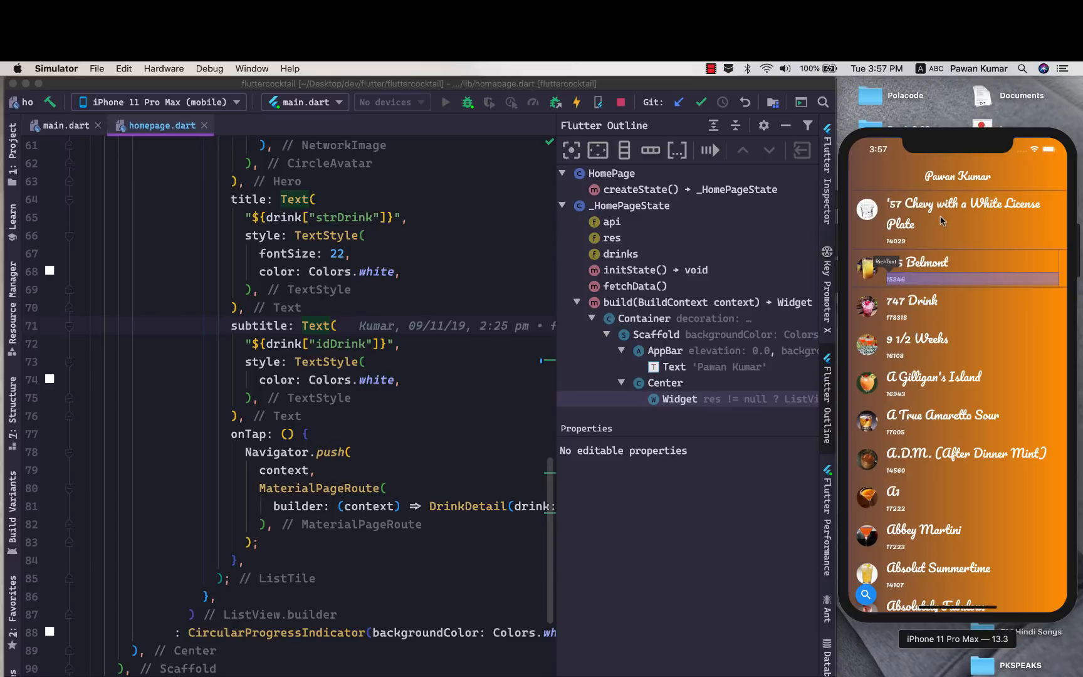
# Pick the detail page's drink name Text and change its field from strDrink to idDrink.
pyautogui.click(957, 215)
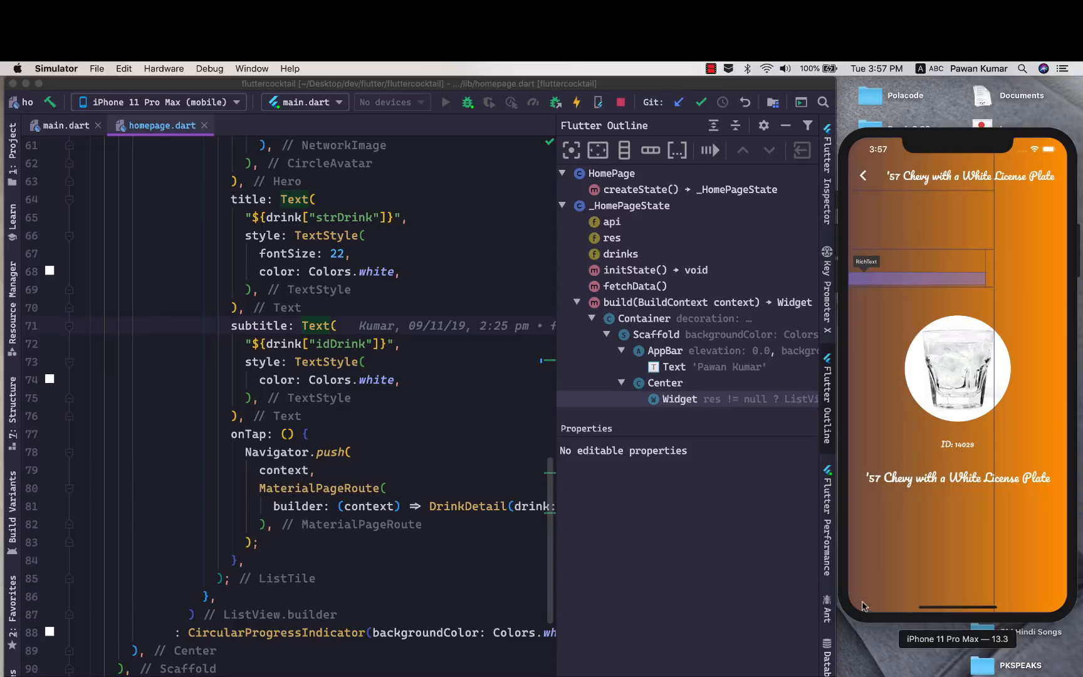
pyautogui.click(957, 478)
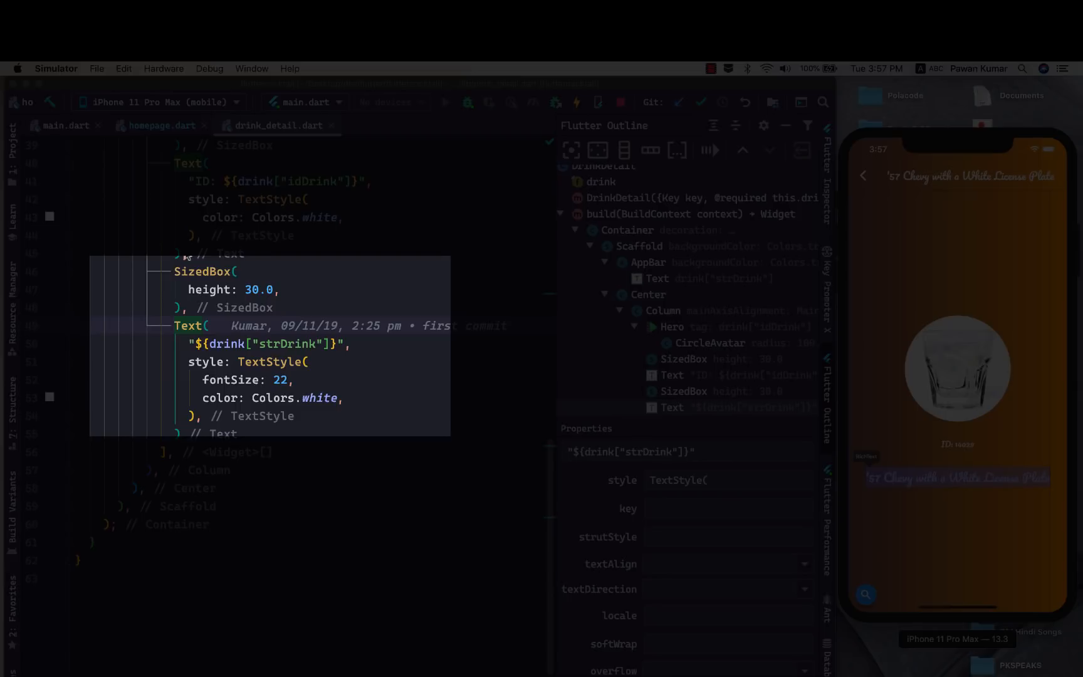
pyautogui.moveTo(215, 339)
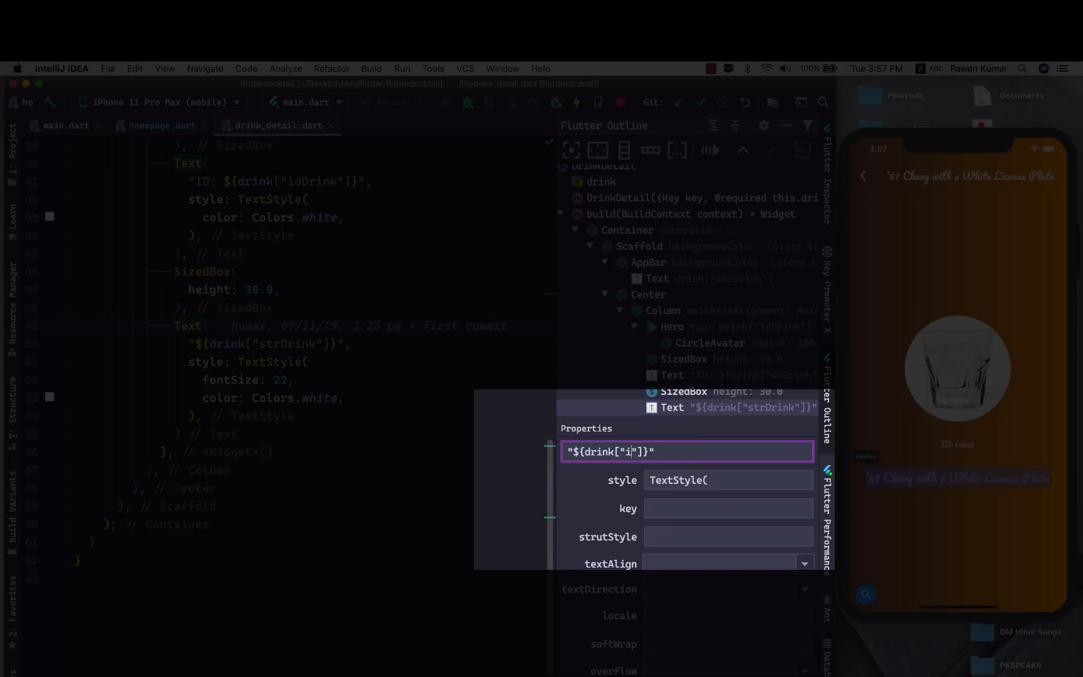
pyautogui.write('dDri')
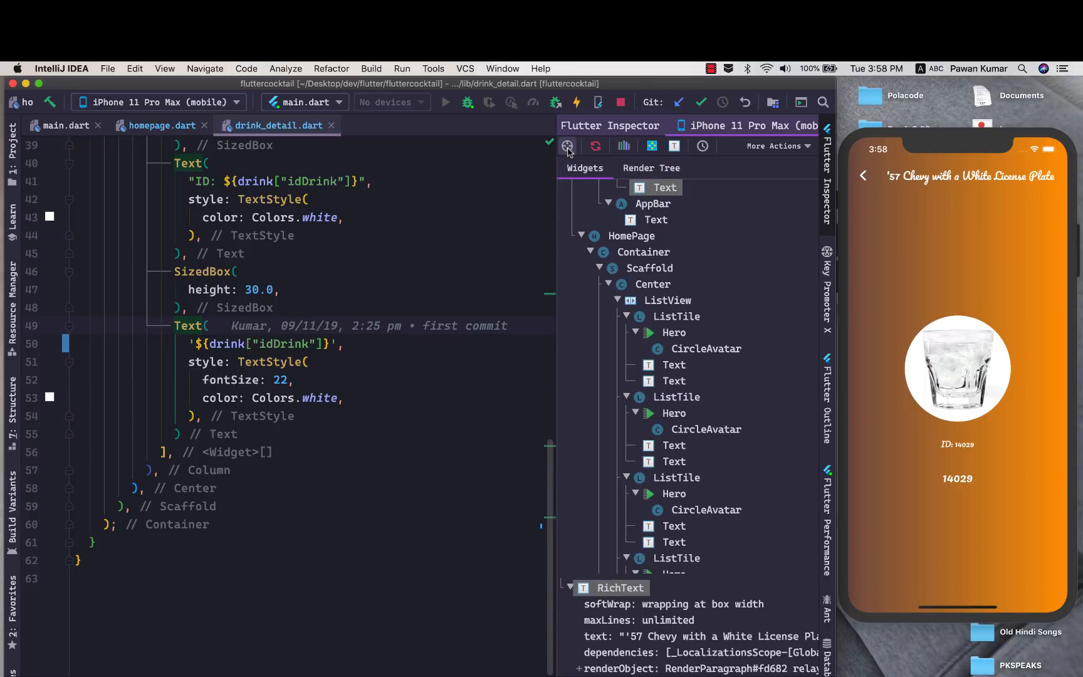
pyautogui.moveTo(567, 146)
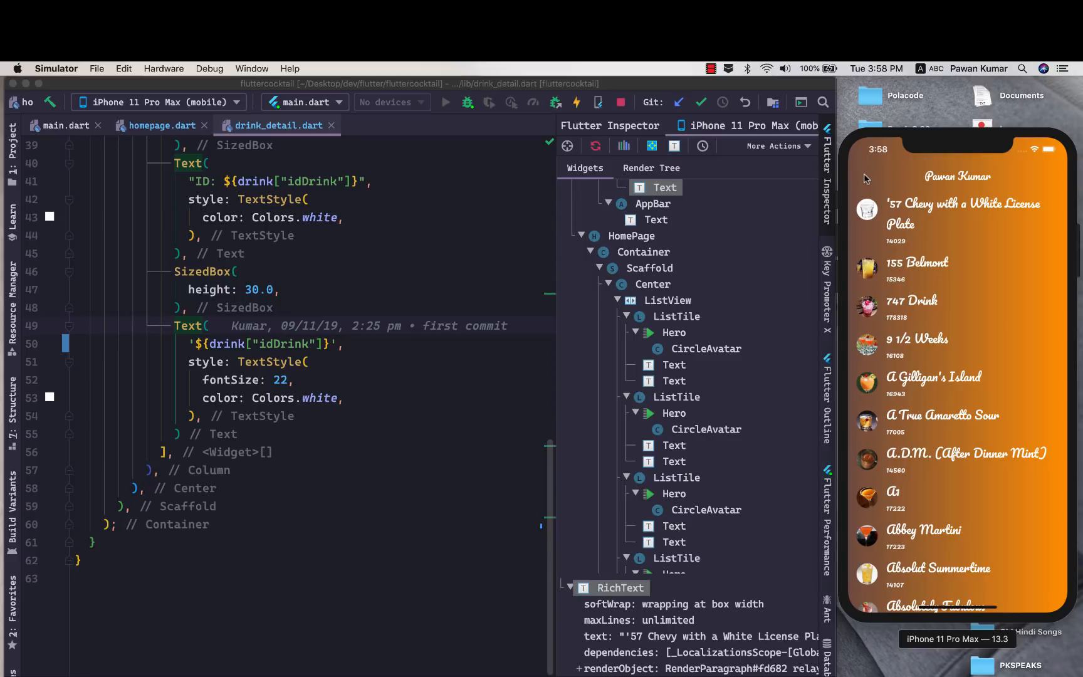
pyautogui.moveTo(604, 113)
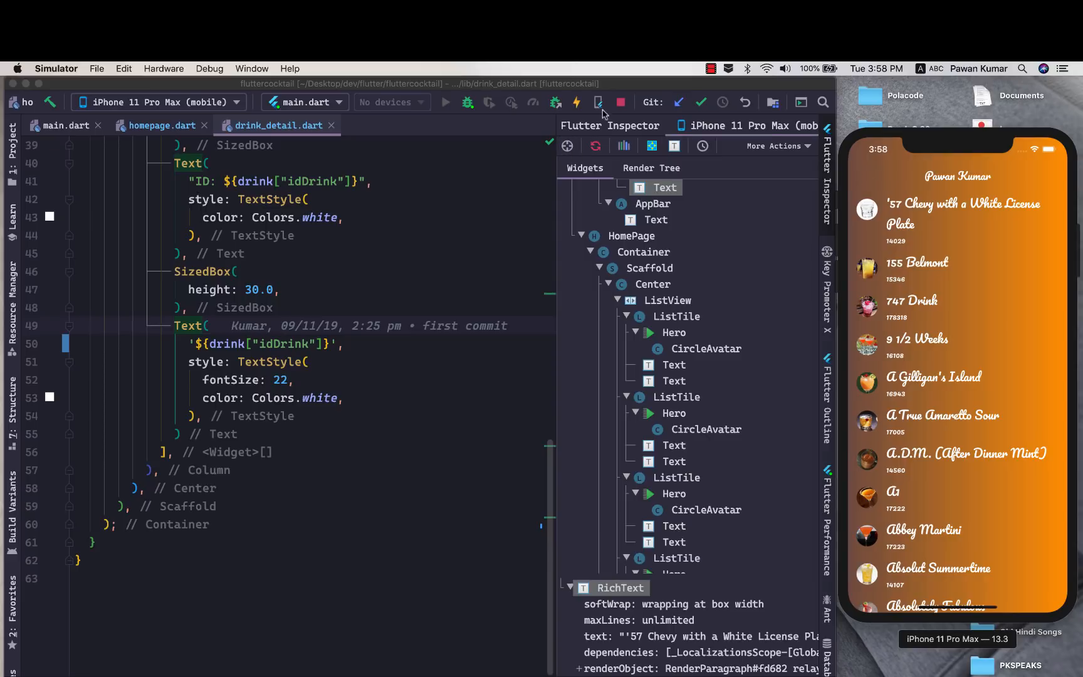
pyautogui.moveTo(566, 145)
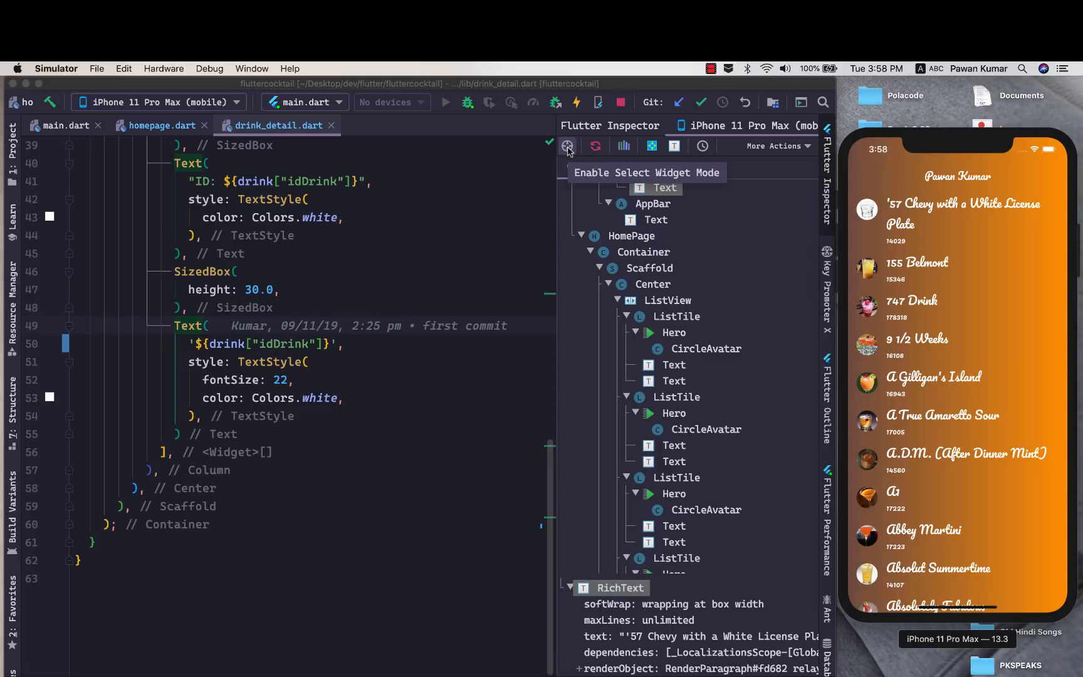
pyautogui.click(567, 145)
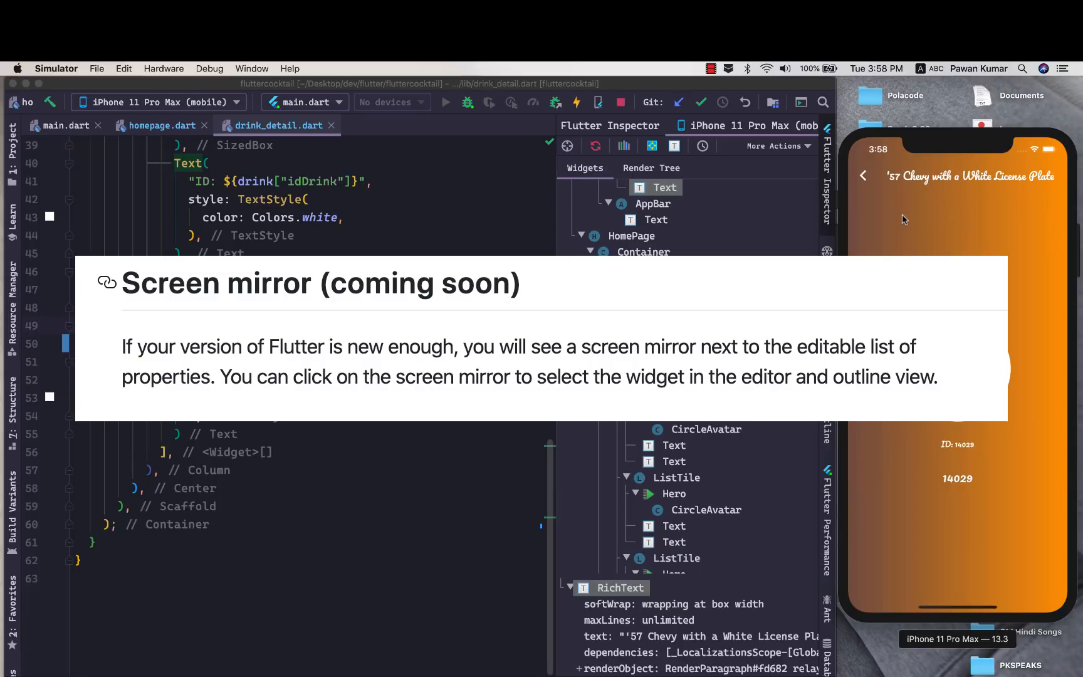
pyautogui.click(567, 146)
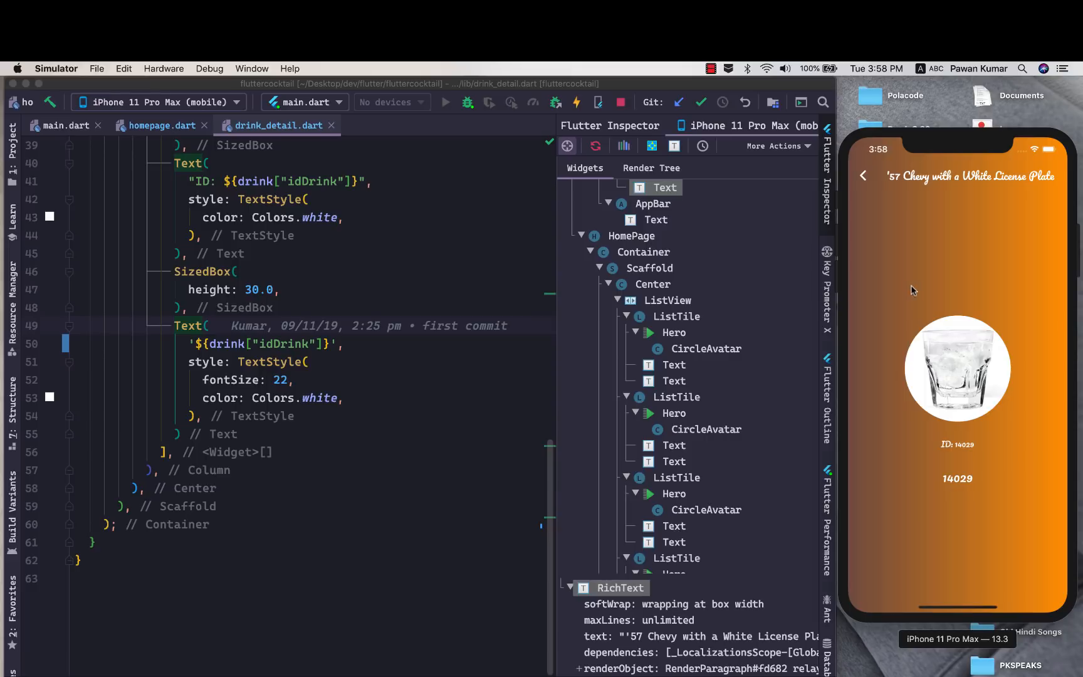
# Pick the drink's CircleAvatar and set its radius property to 50.0.
pyautogui.click(957, 369)
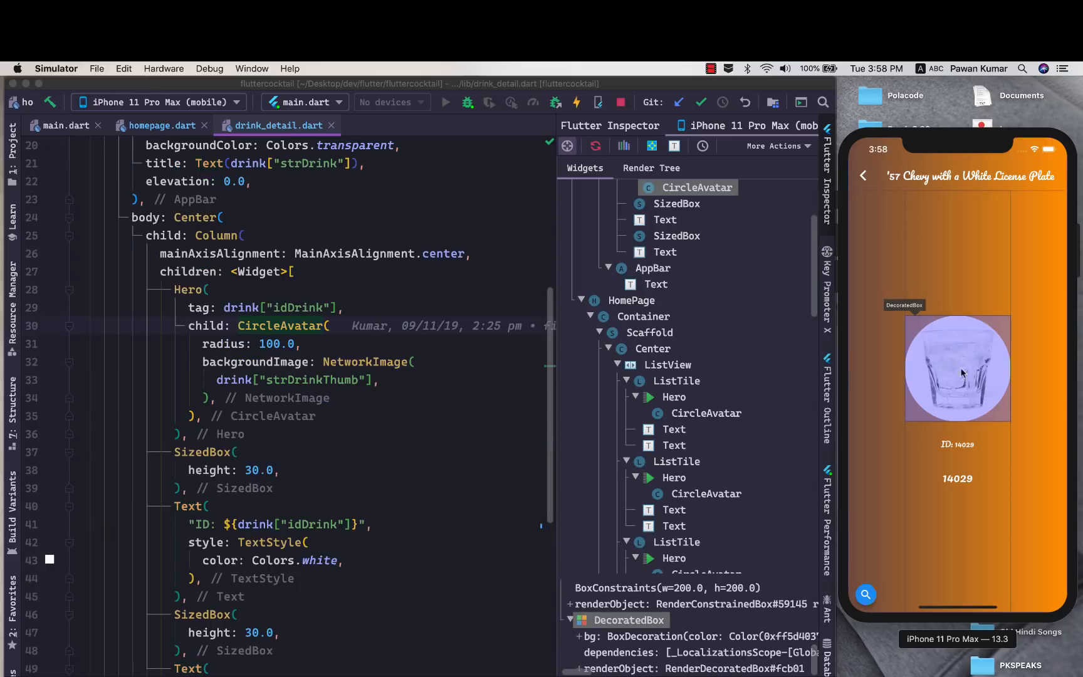
pyautogui.moveTo(948, 364)
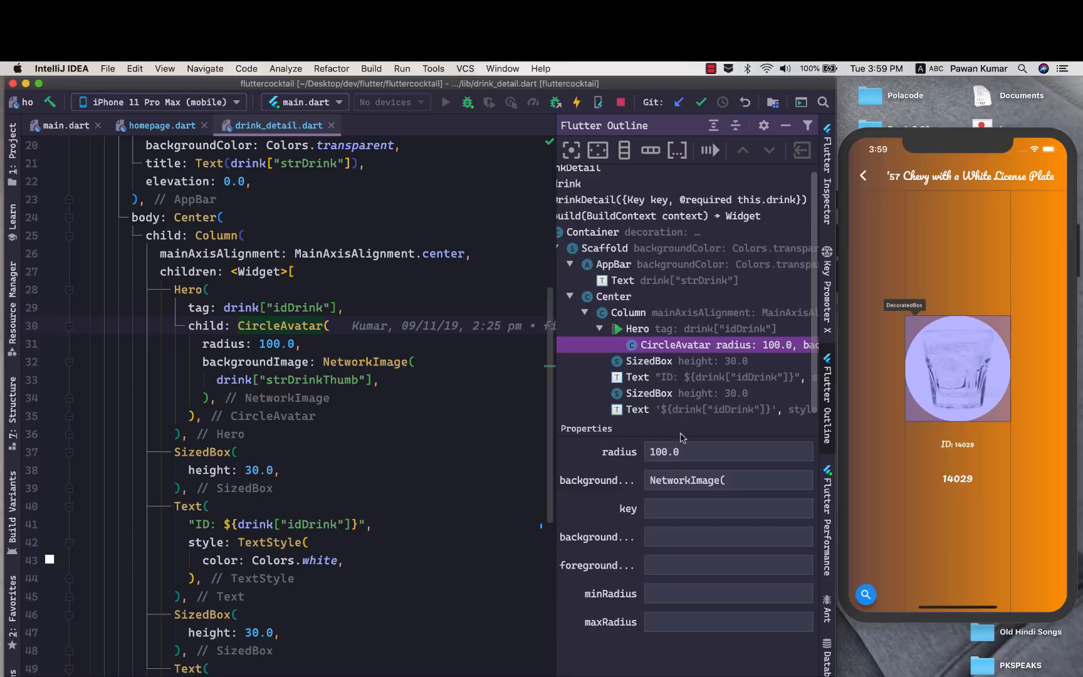
pyautogui.click(727, 452)
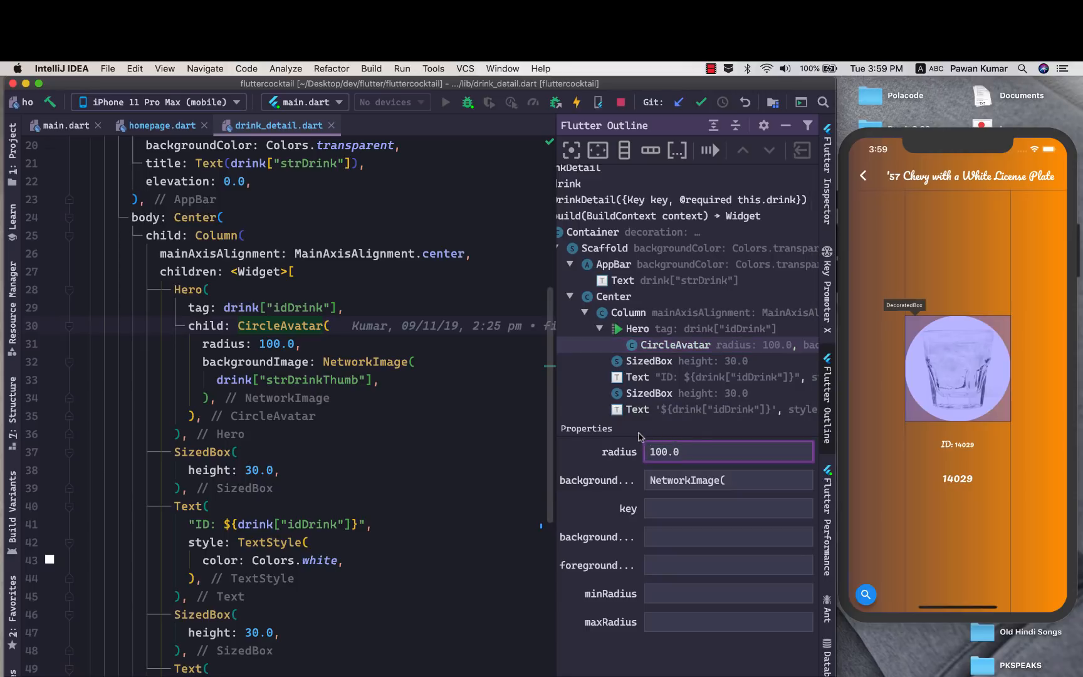
pyautogui.moveTo(626, 461)
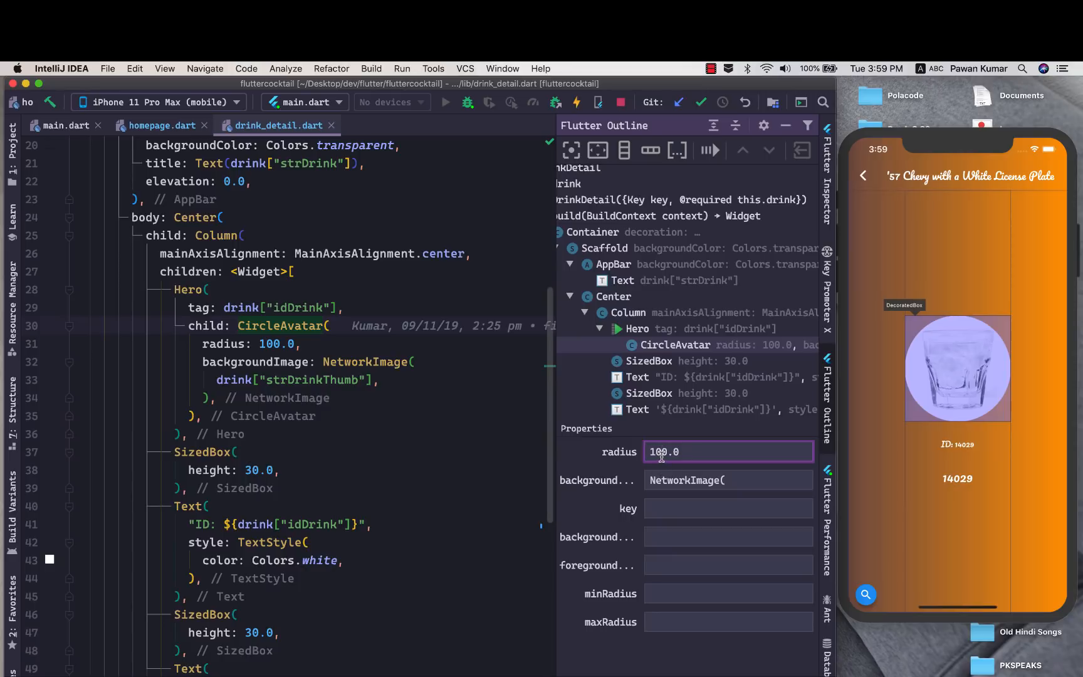
pyautogui.write('50.0')
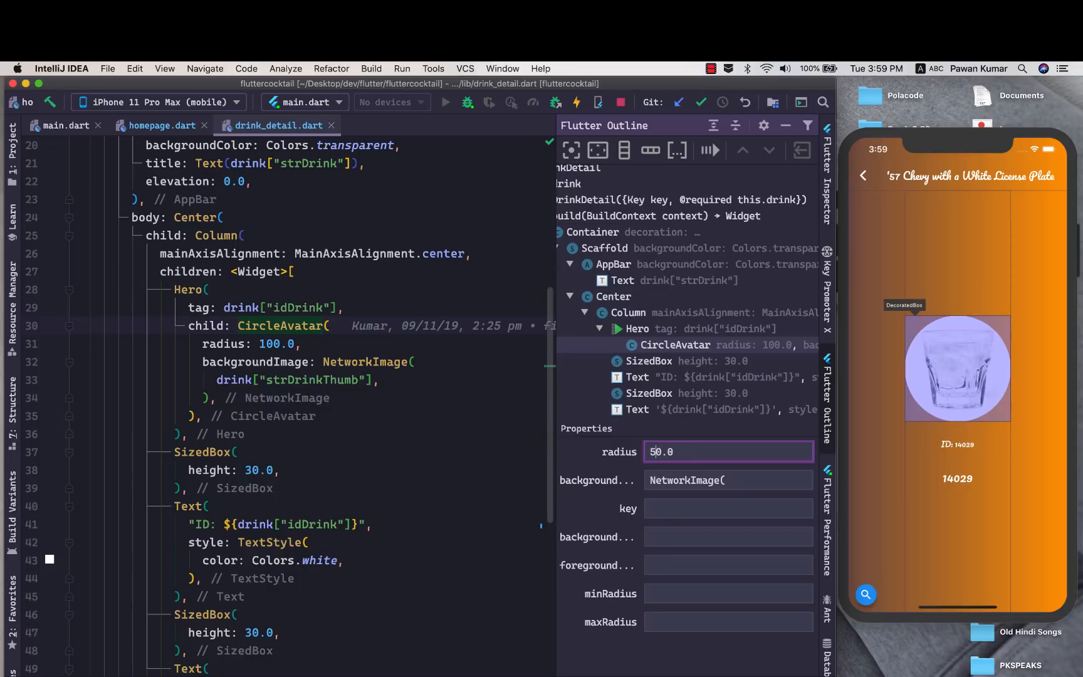